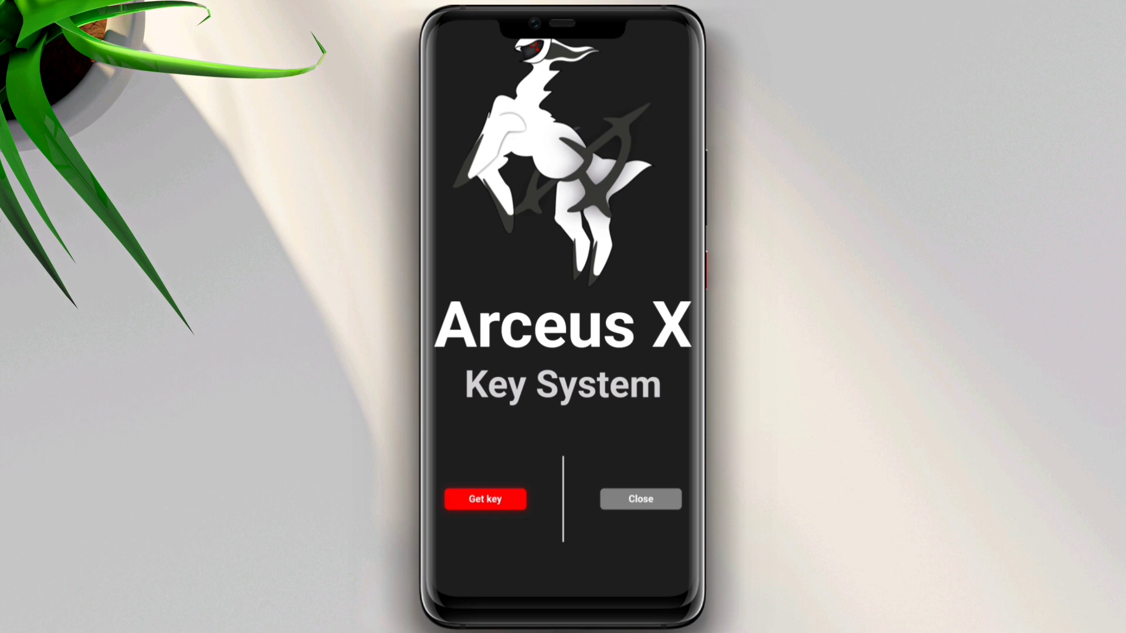
# - Tap MIUI version in About phone until the 'already a developer' toast appears
pyautogui.click(639, 499)
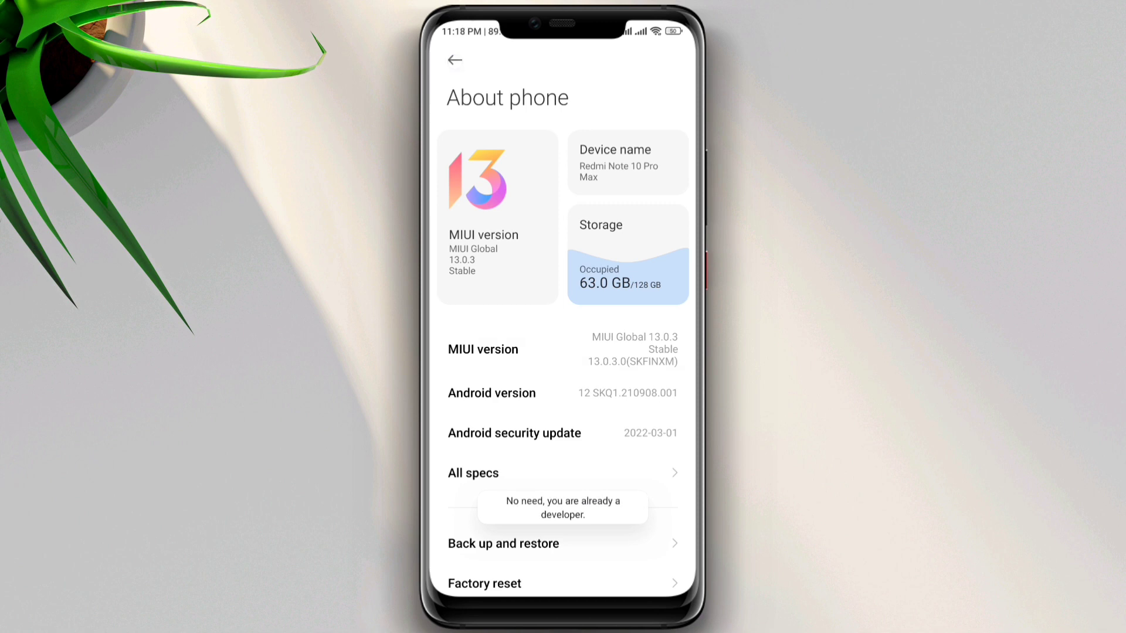
# - Open Additional settings > Developer options from the main Settings list
pyautogui.click(454, 60)
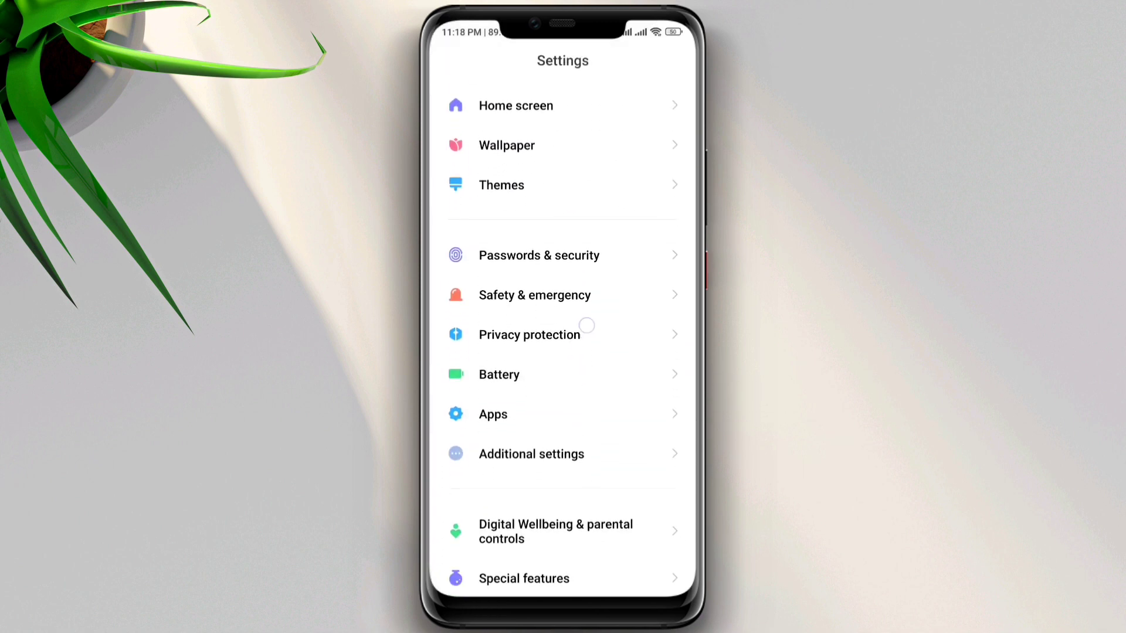
pyautogui.click(531, 454)
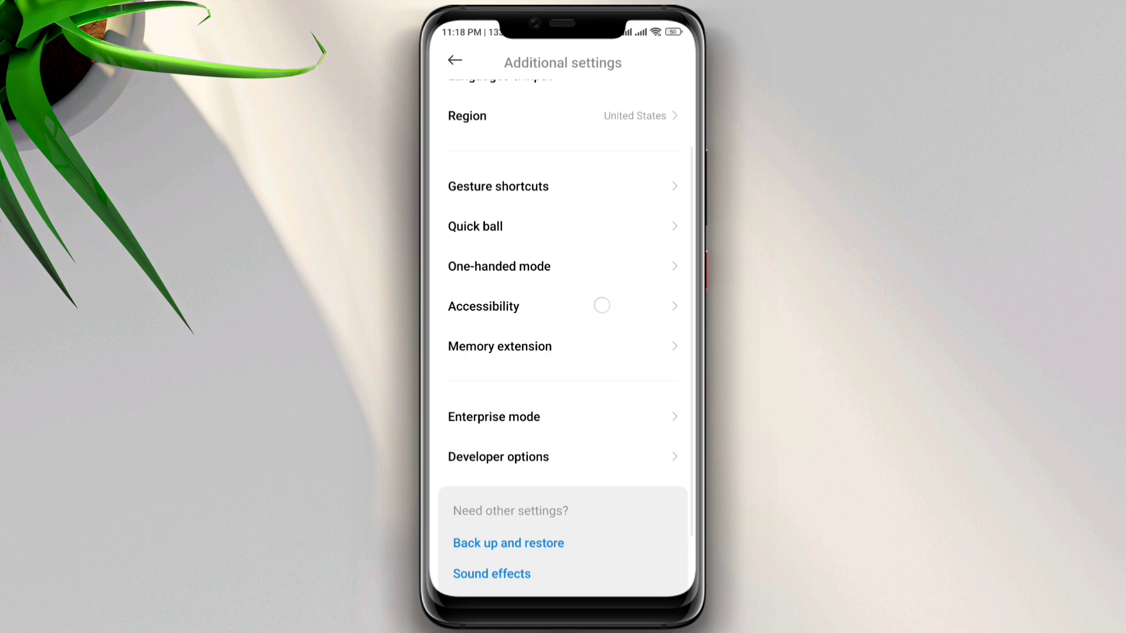
pyautogui.click(497, 457)
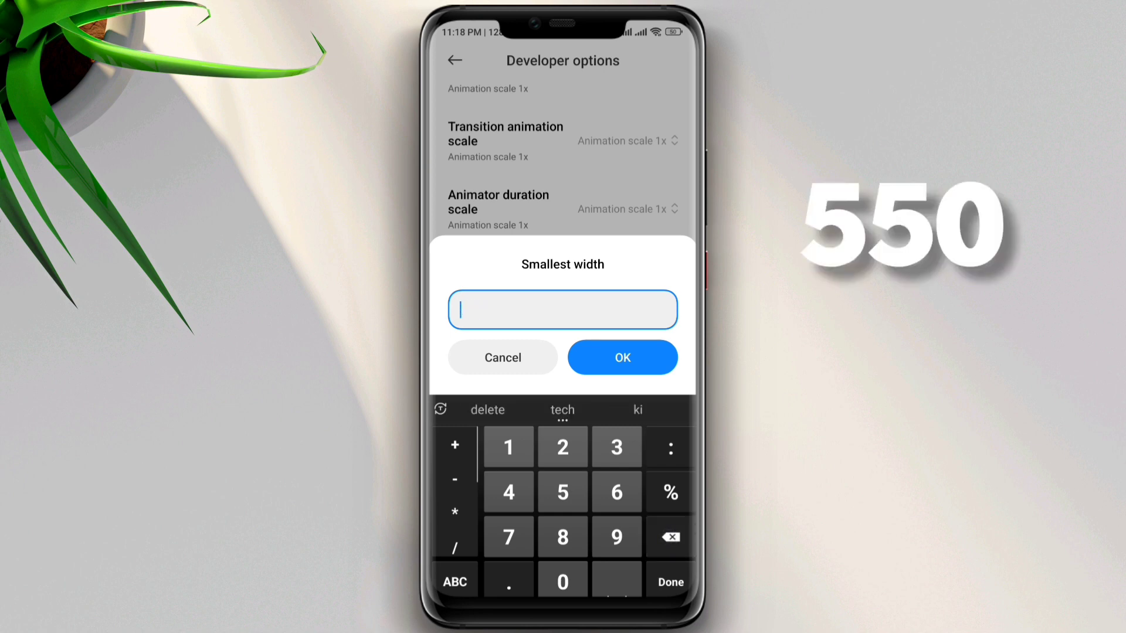
# - Set the smallest width to 550 and confirm it
pyautogui.write('550')
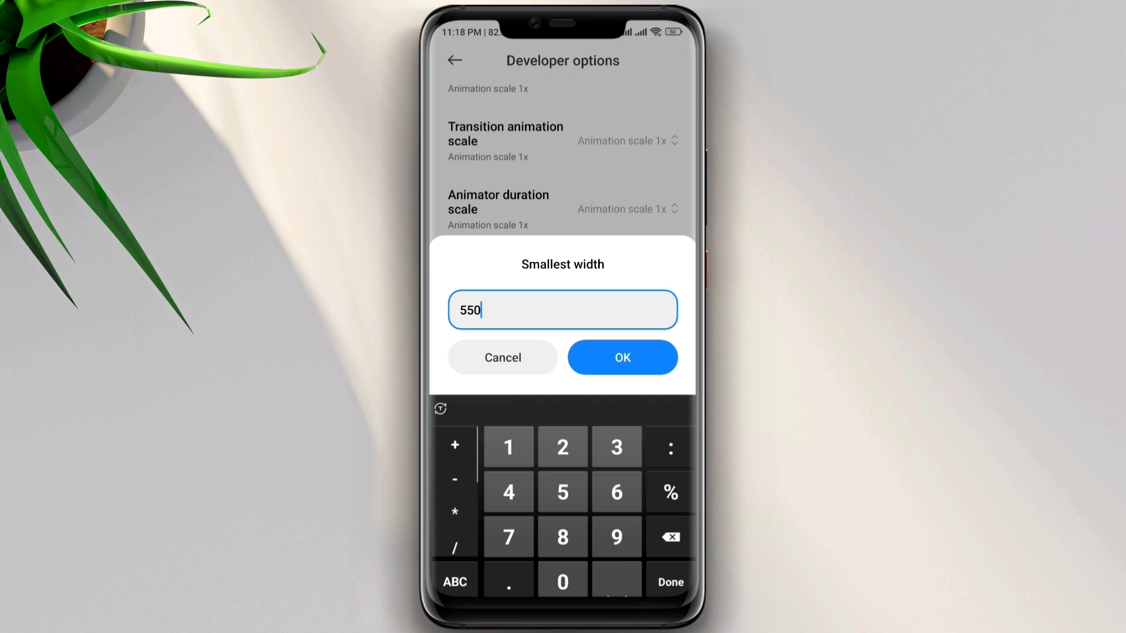
pyautogui.click(502, 358)
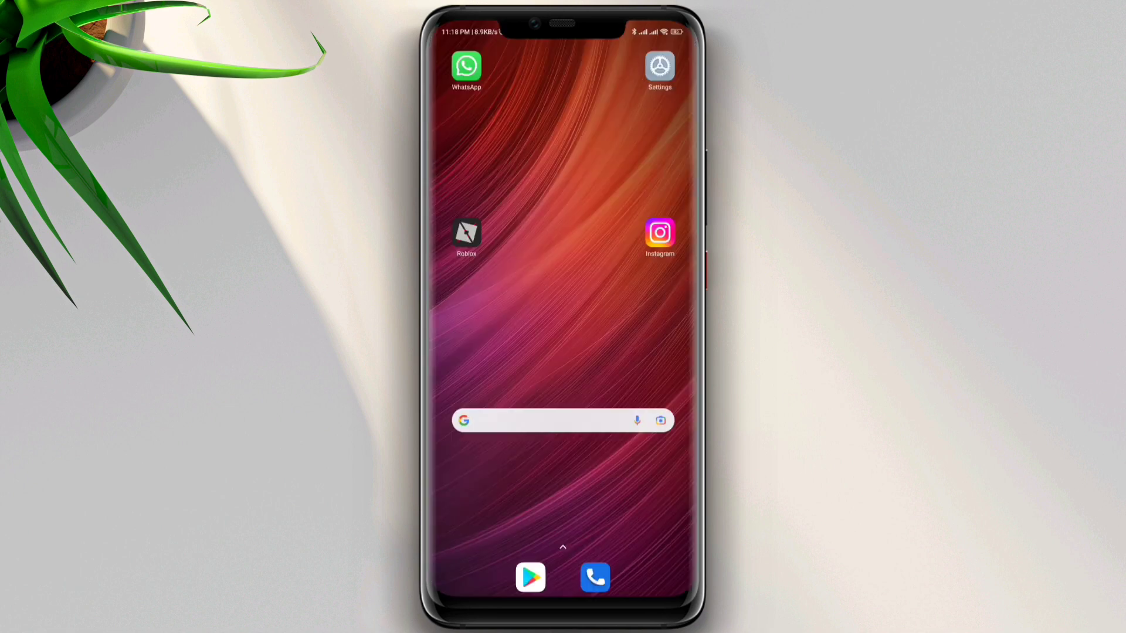
# - Launch Roblox and request a key from the Arceus X Key System popup
pyautogui.click(467, 232)
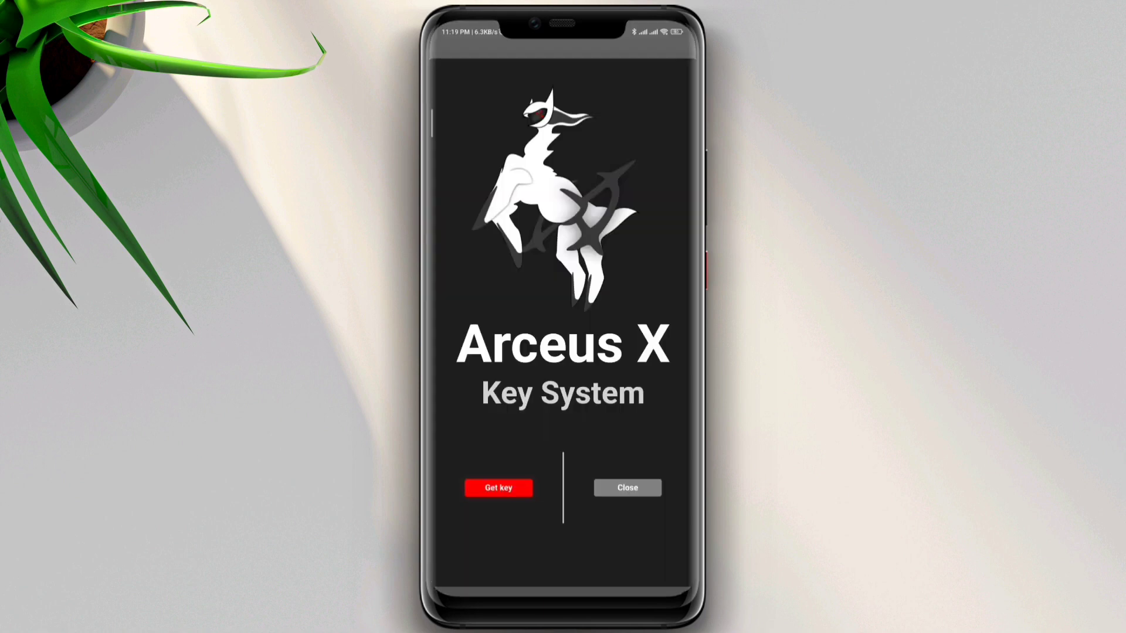
pyautogui.click(626, 488)
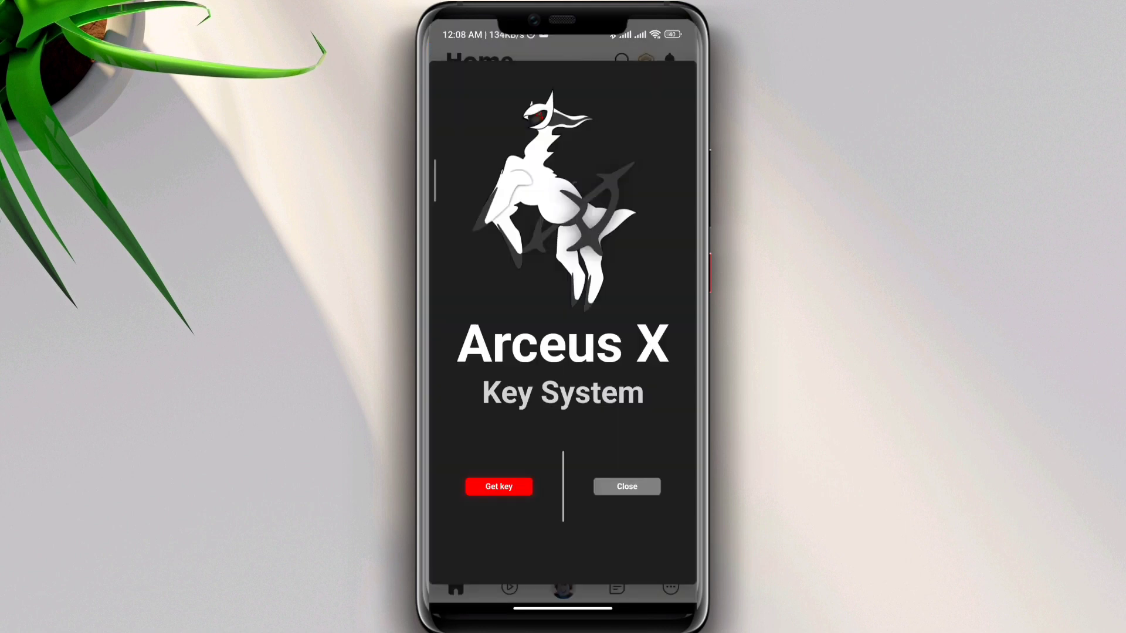
pyautogui.click(626, 486)
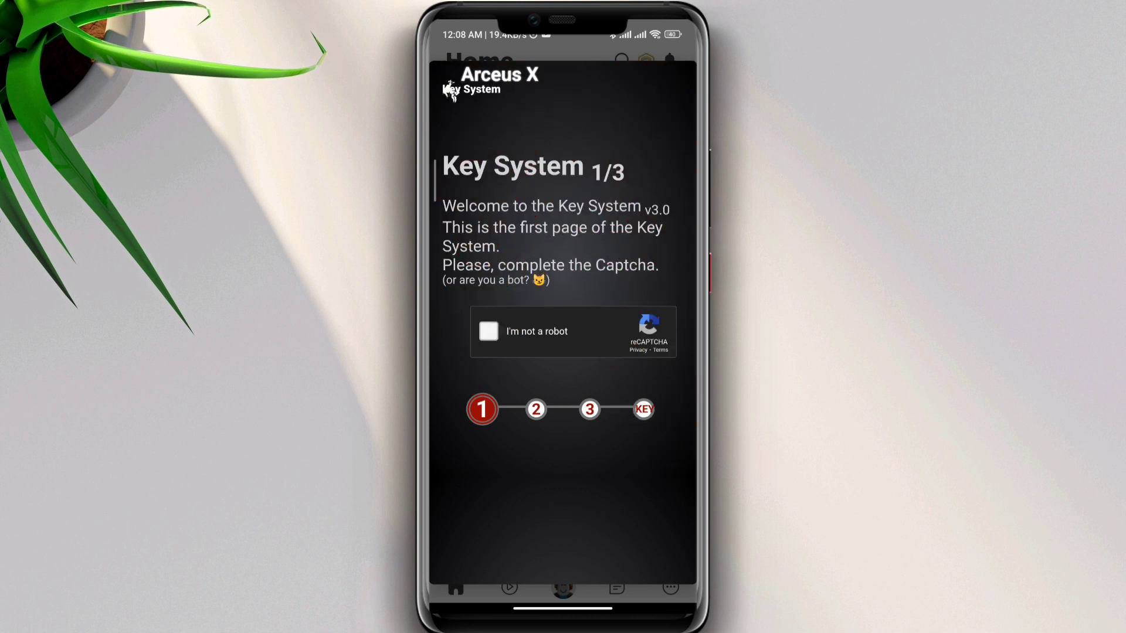
# - Tick the reCAPTCHA box and scroll to the Linkvertise access options
pyautogui.click(489, 330)
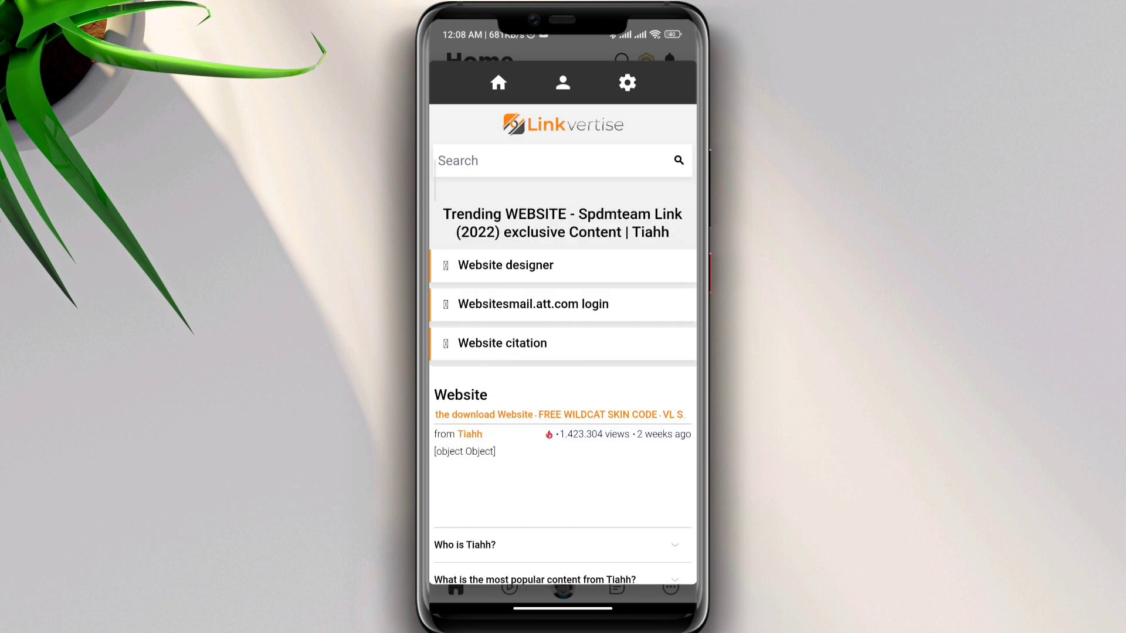
pyautogui.scroll(-3)
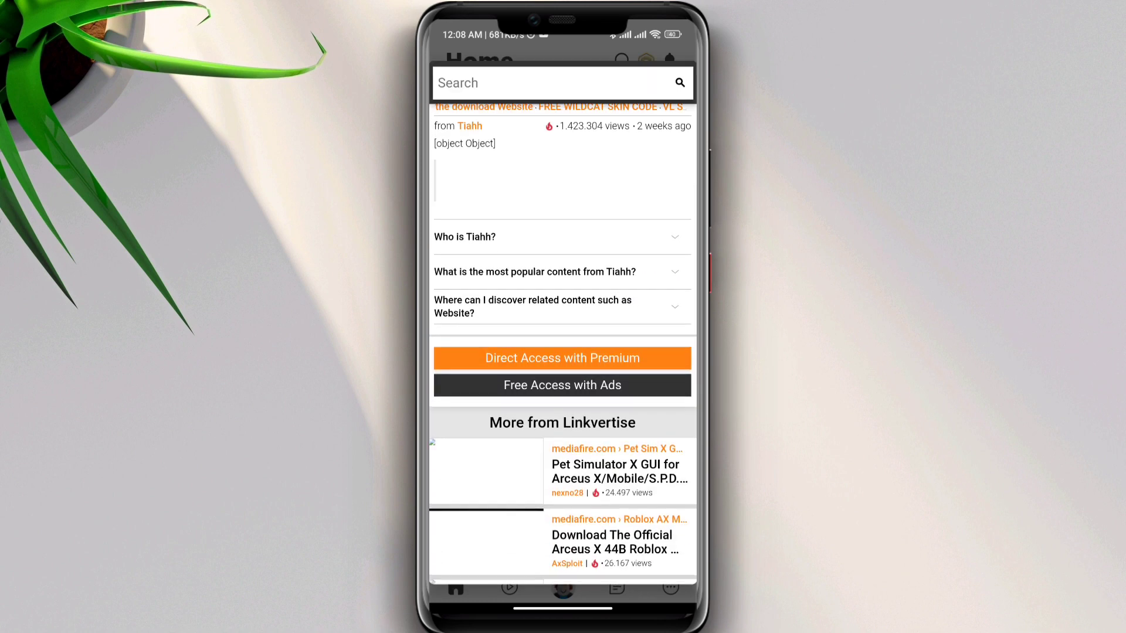